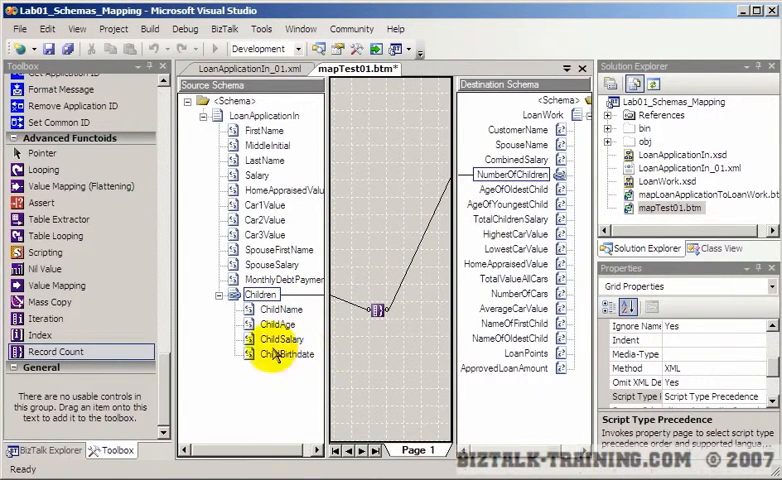
mouse_move(164, 350)
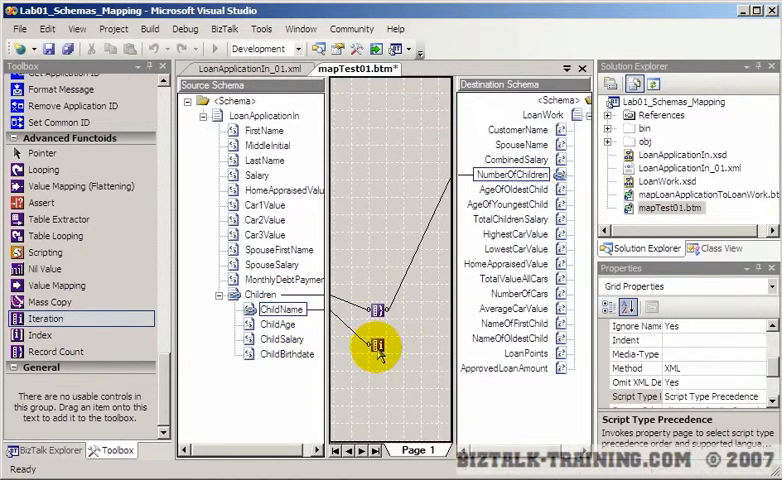
- View the Iteration functoid's Configure Functoid Inputs dialog and description
double_click(378, 348)
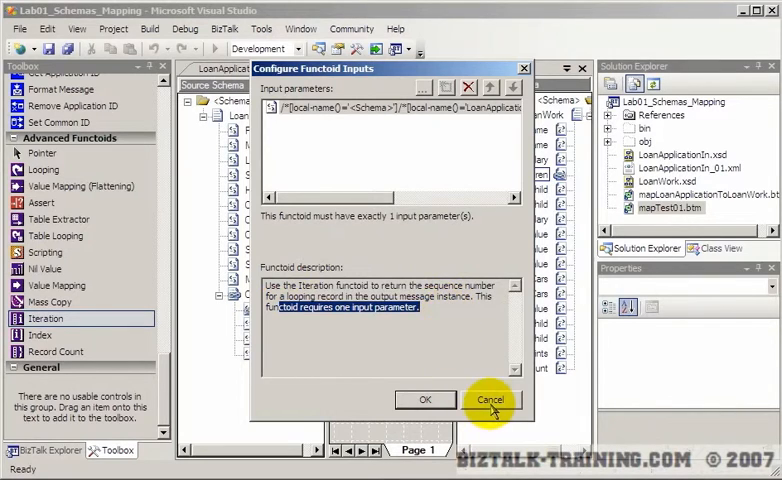
- Cancel the Iteration dialog, review the Index functoid's inputs, and cancel it too
left_click(490, 400)
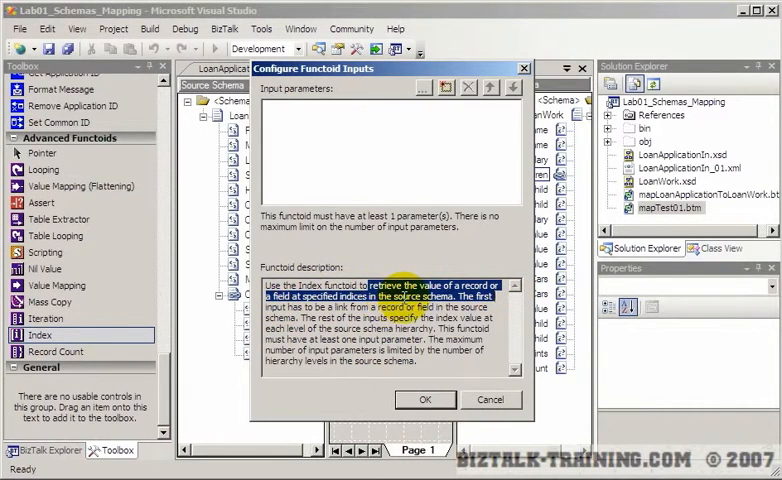
mouse_move(410, 216)
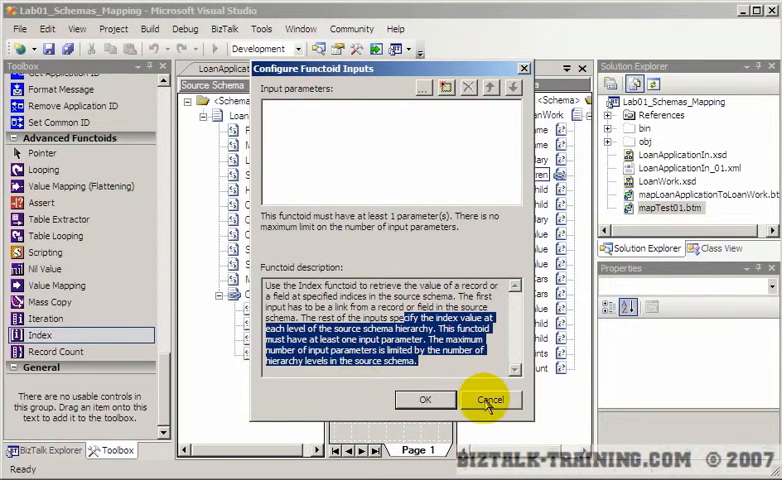
left_click(490, 400)
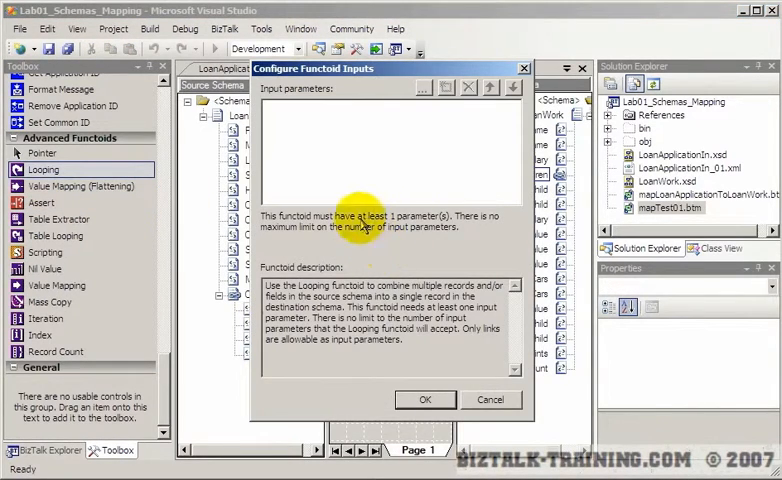
mouse_move(504, 236)
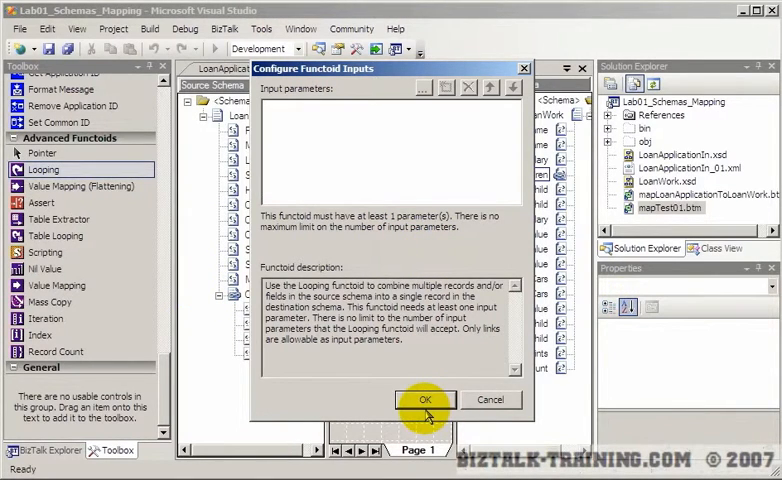
- Close the Looping functoid dialog and delete the Looping functoid from the grid
left_click(424, 400)
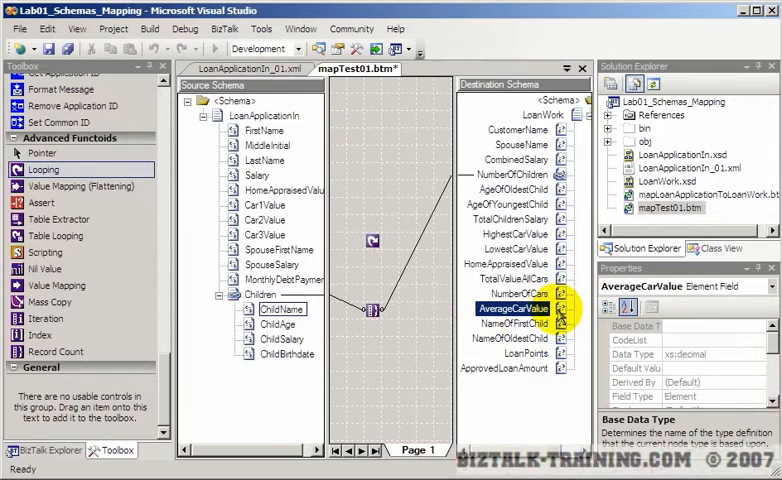
left_click(372, 240)
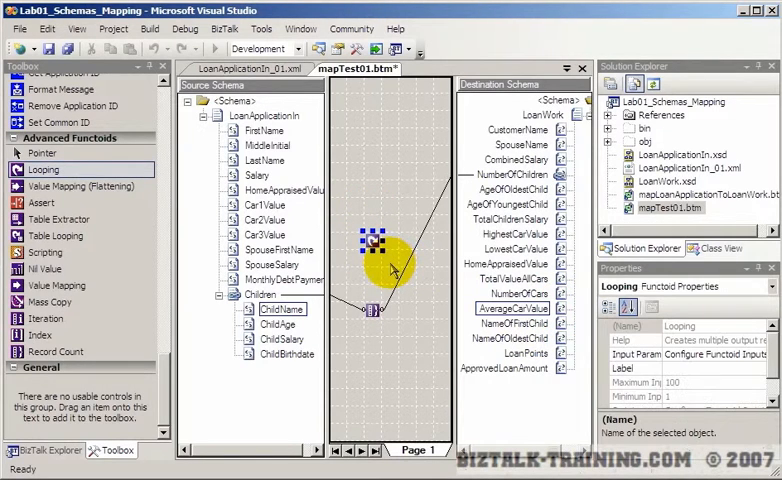
key("Delete")
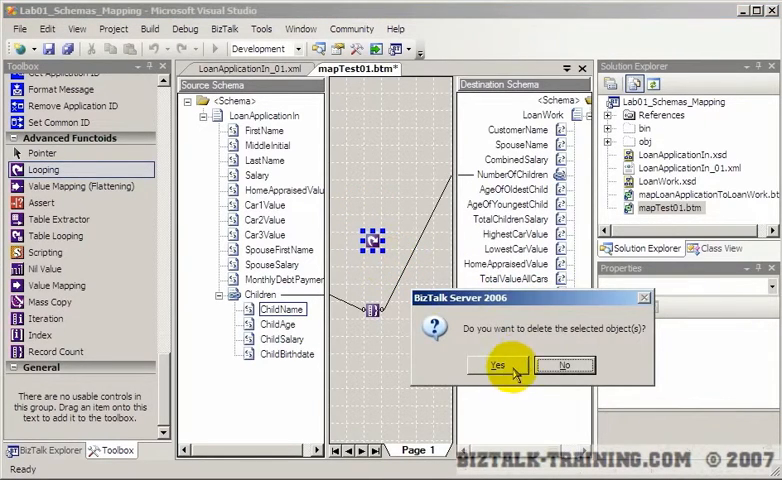
- Confirm the Looping deletion and place a Mass Copy functoid linked from Children
left_click(496, 364)
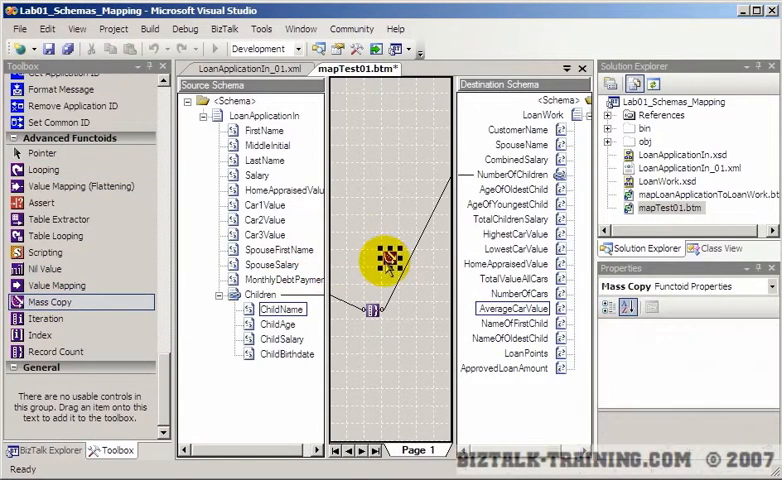
left_click(260, 294)
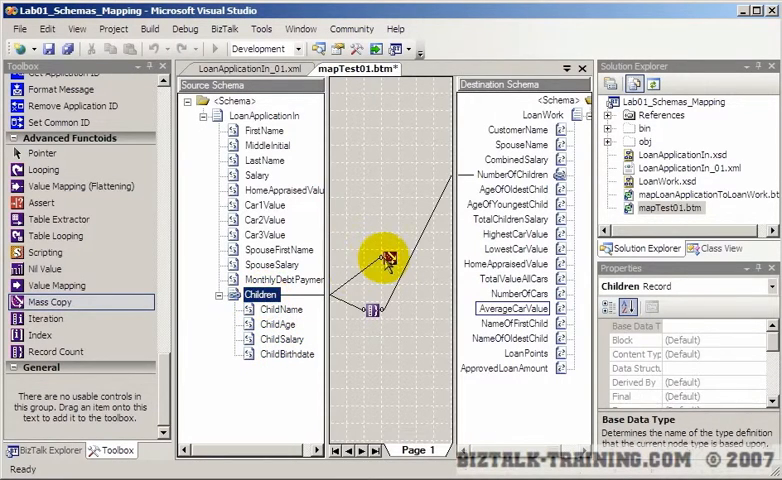
left_click(388, 260)
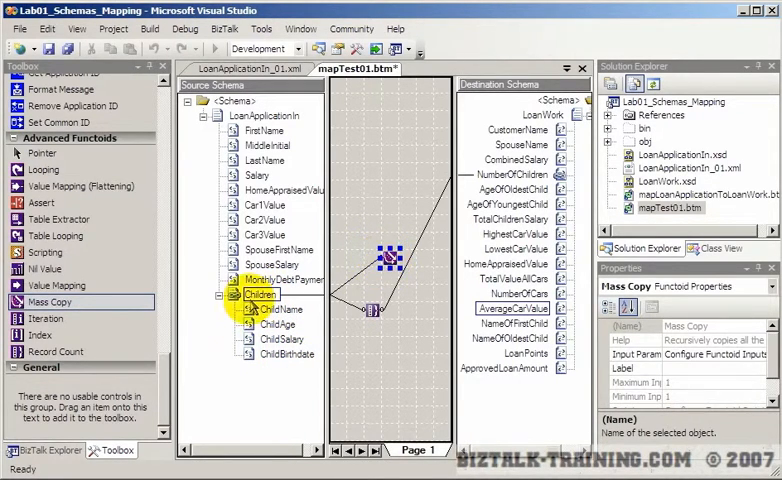
- Remove the Mass Copy functoid from the map, confirming its deletion
left_click(260, 294)
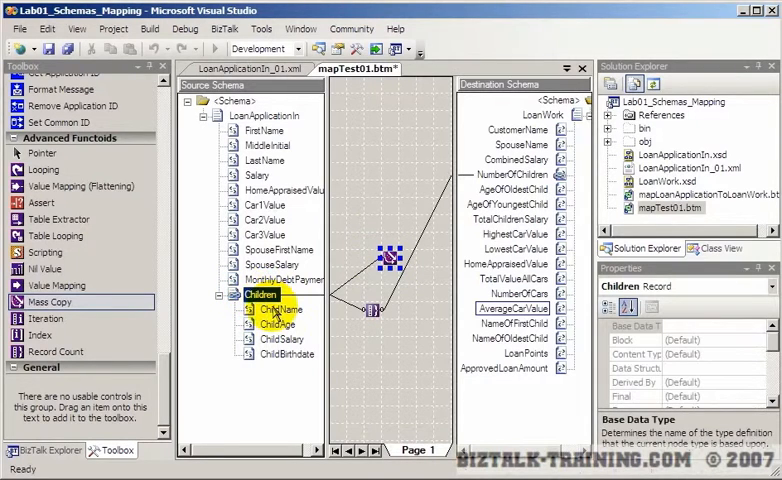
left_click(282, 340)
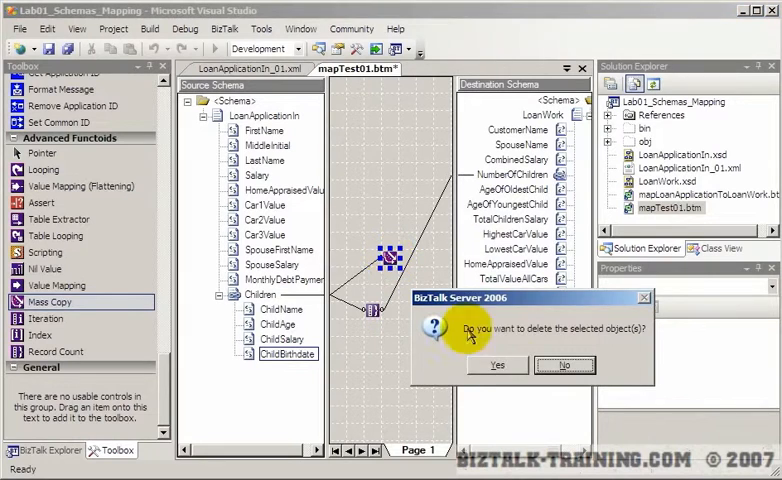
left_click(496, 364)
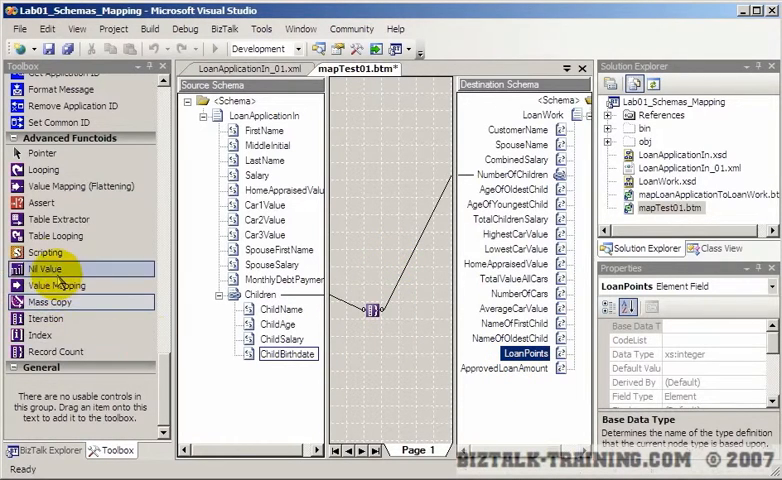
mouse_move(56, 236)
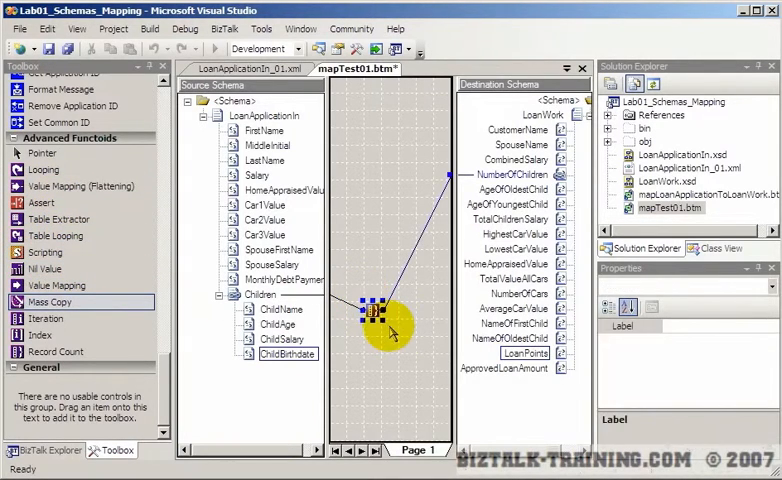
- View the Record Count functoid's single looping-record input and description
double_click(376, 310)
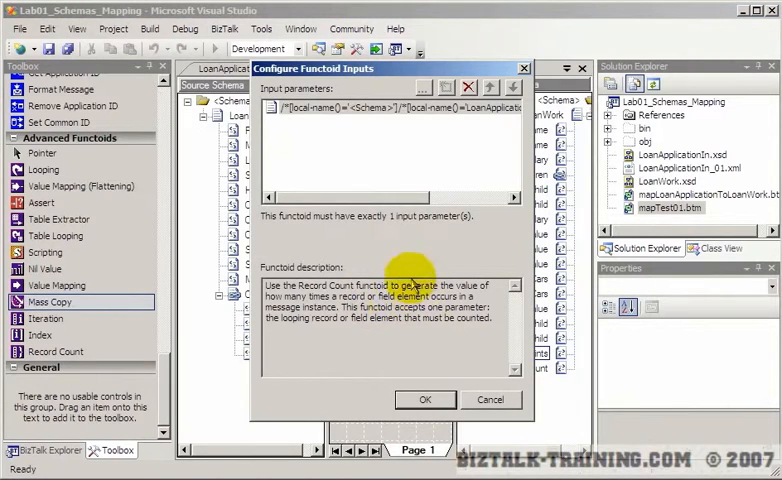
mouse_move(308, 230)
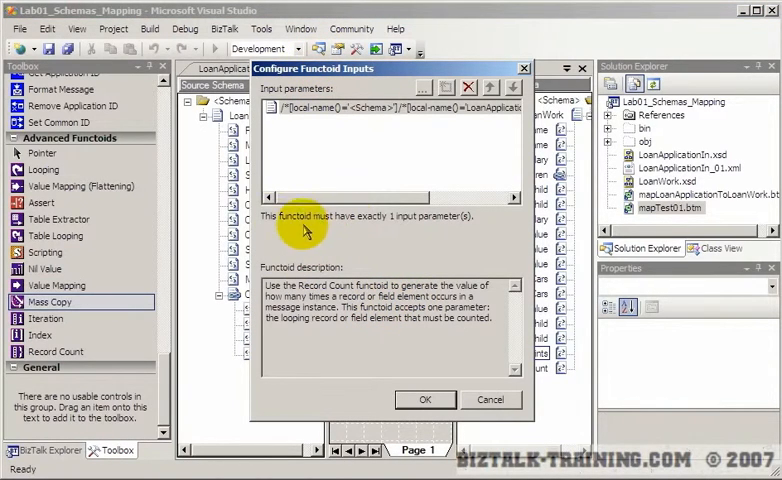
mouse_move(390, 360)
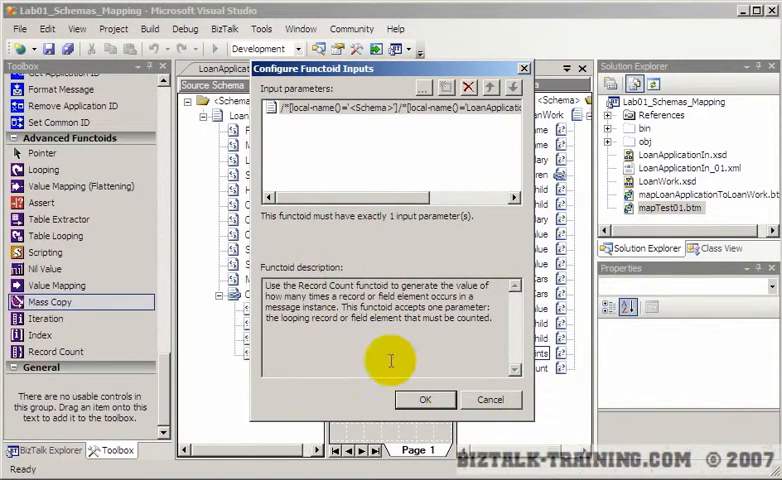